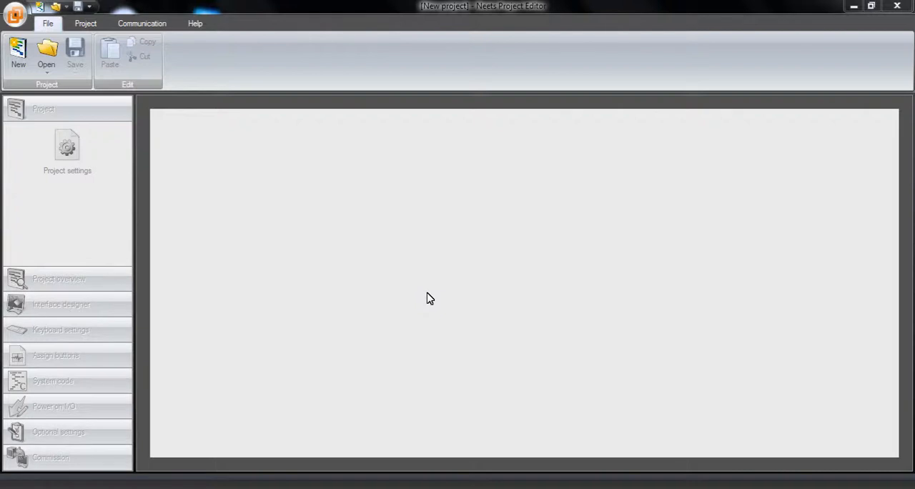
mouse_move(351, 232)
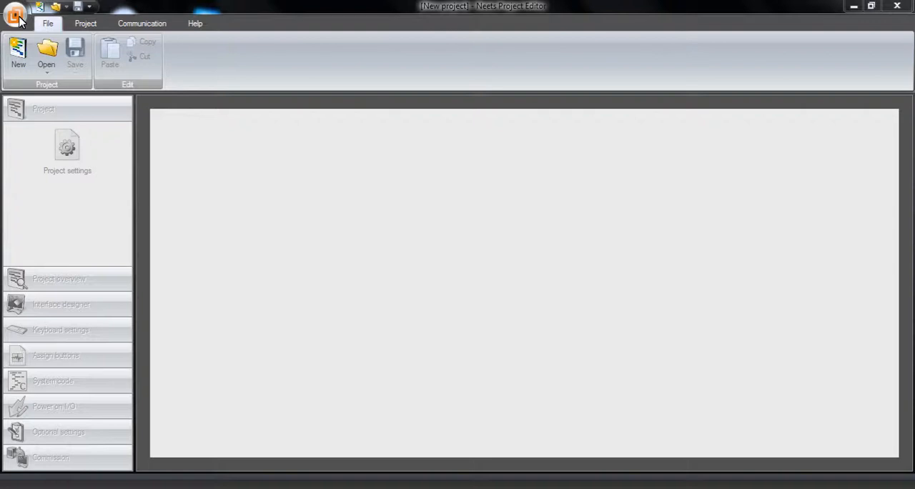
Step: Review the code scripting preferences in the application's Preferences window
left_click(14, 14)
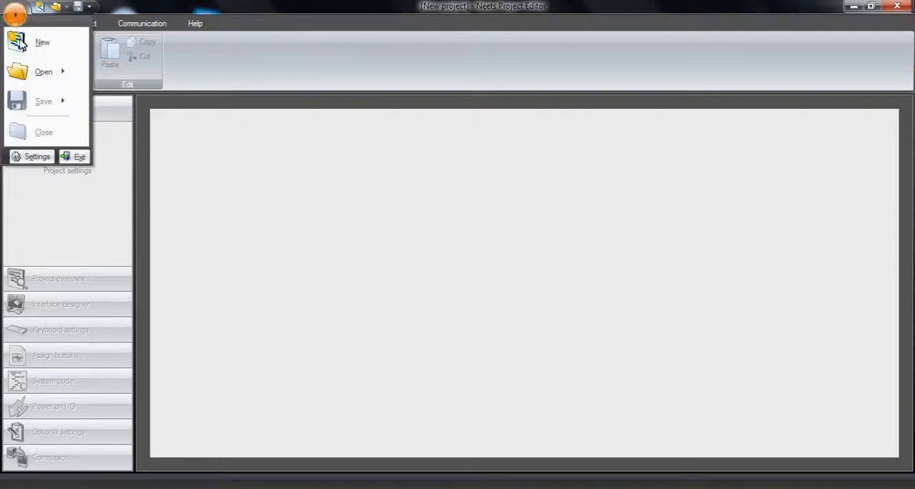
left_click(37, 156)
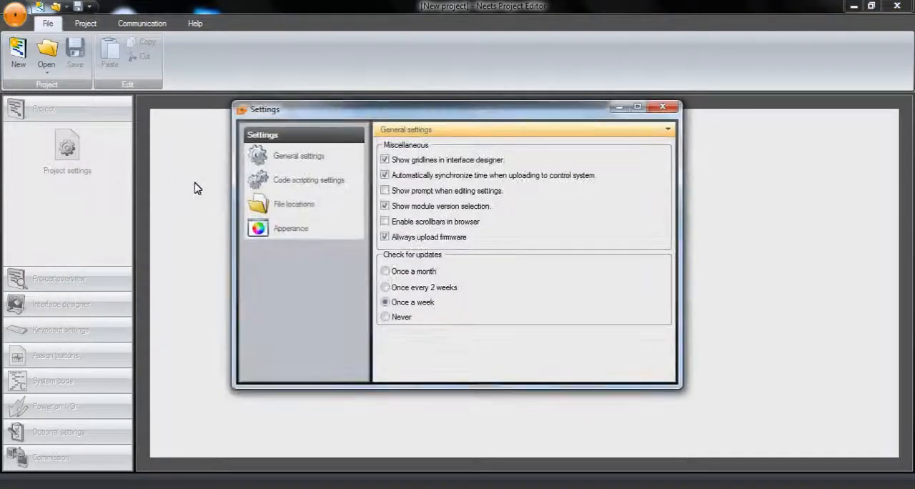
left_click(309, 180)
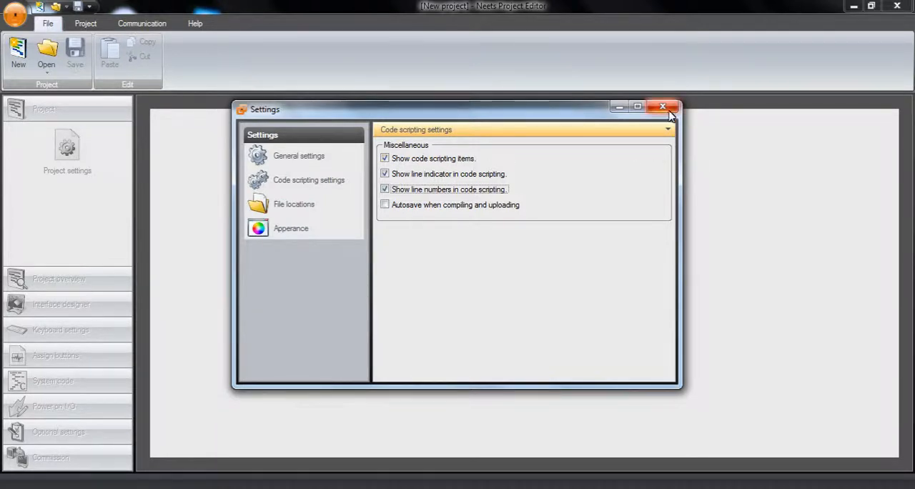
left_click(663, 106)
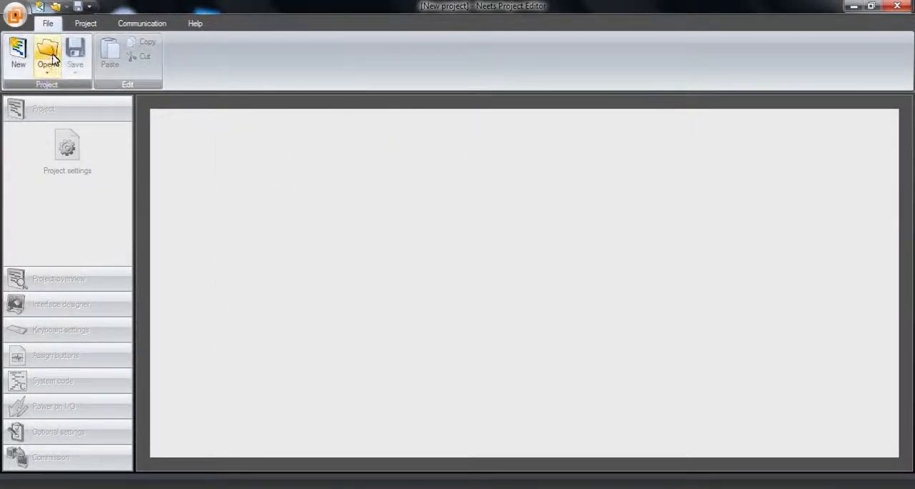
Step: Open the saved Base project, show its device overview and add the Neets 312-0001 amplifier
left_click(46, 56)
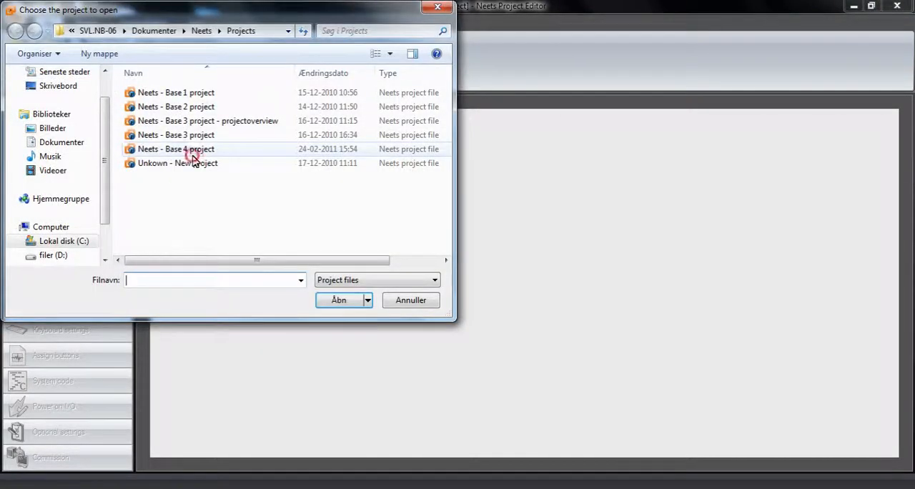
left_click(337, 300)
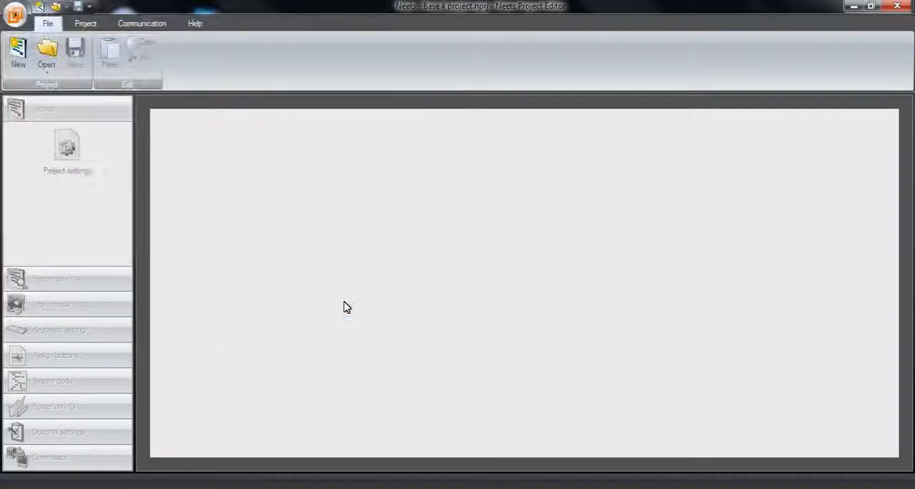
left_click(58, 303)
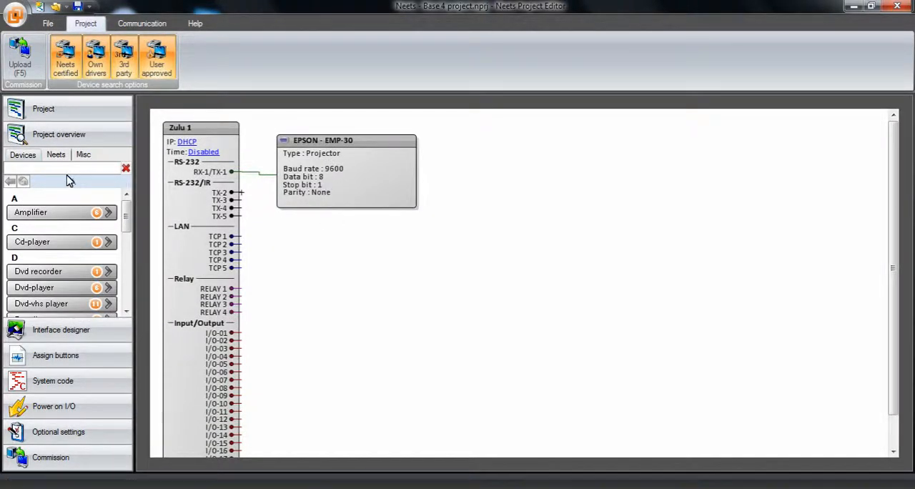
left_click(55, 154)
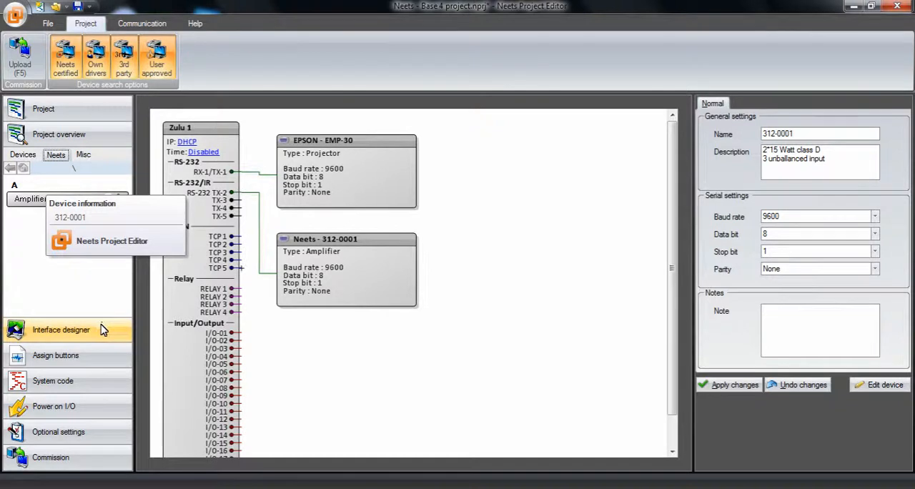
Step: Insert a new front-page button in the Interface designer and label it 'PC 2'
left_click(60, 329)
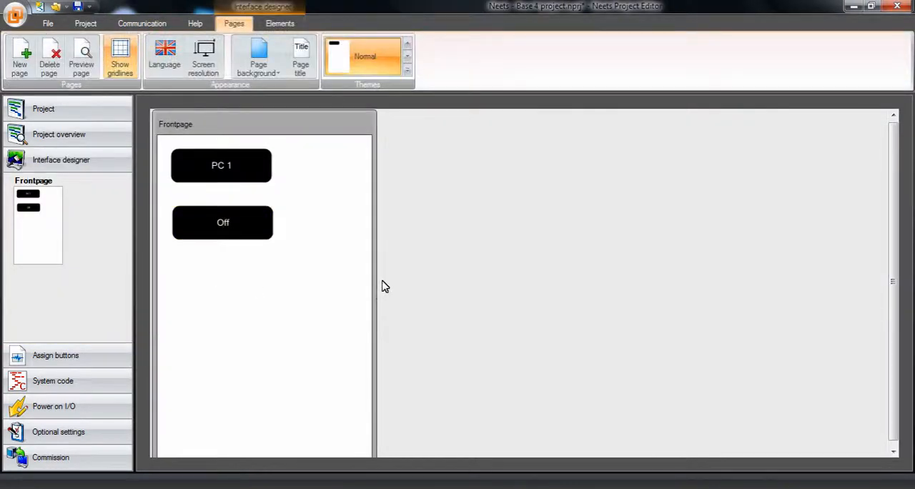
mouse_move(300, 193)
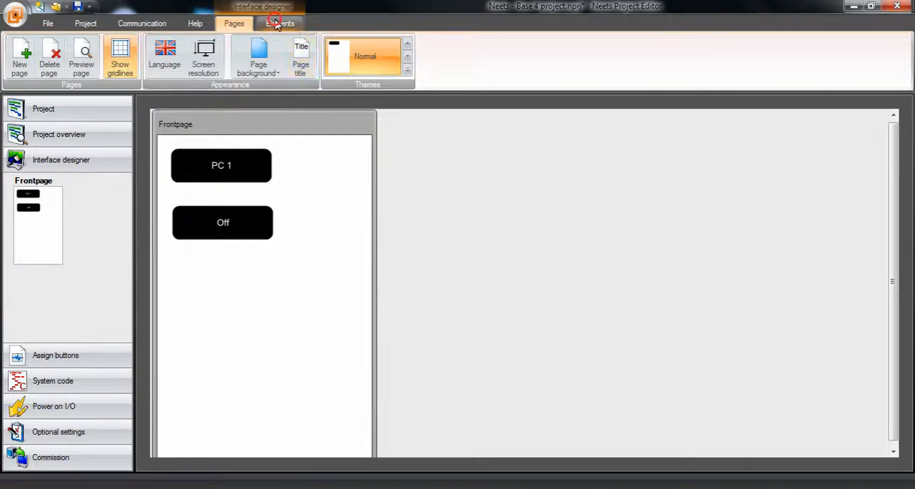
left_click(281, 23)
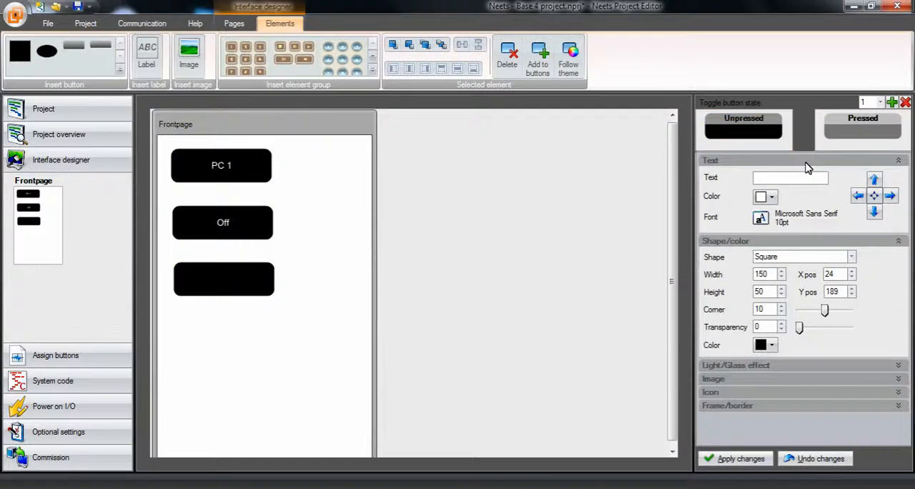
type("P")
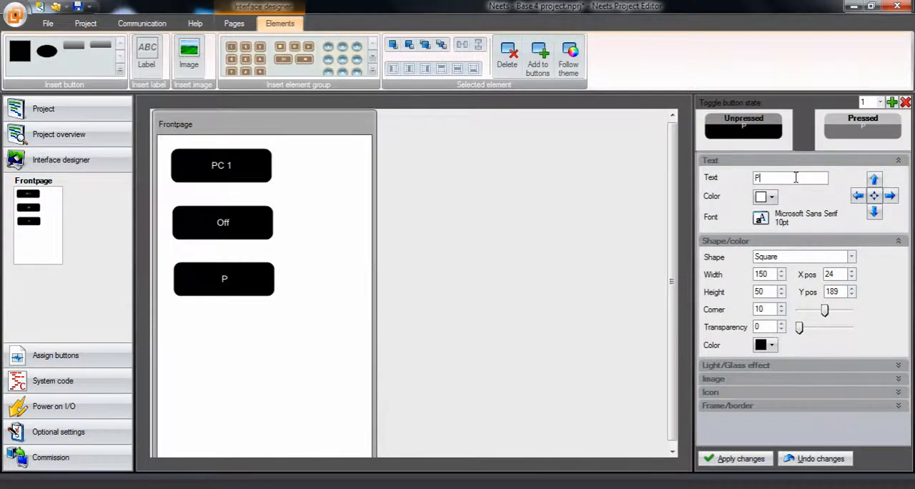
type("C 2")
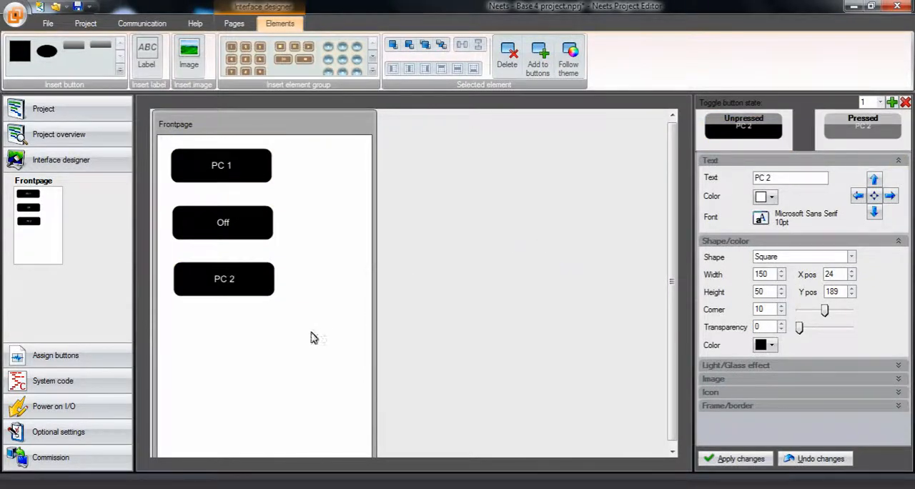
left_click(55, 186)
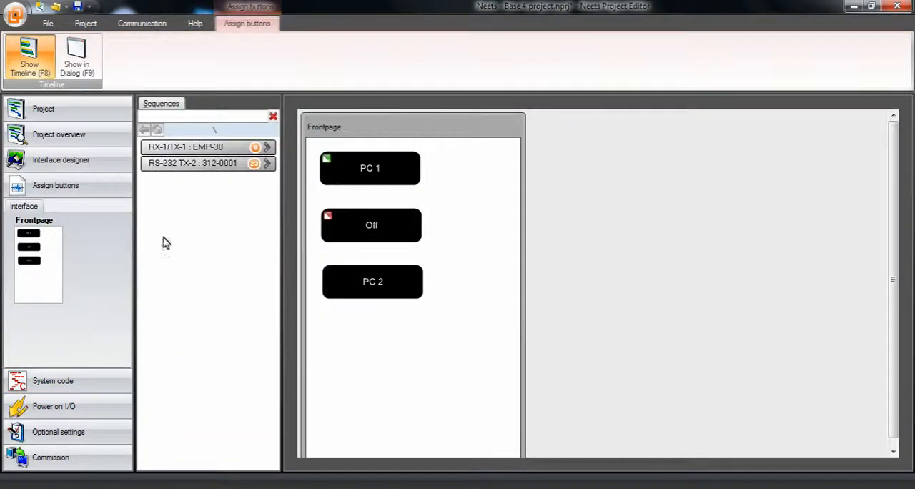
mouse_move(369, 168)
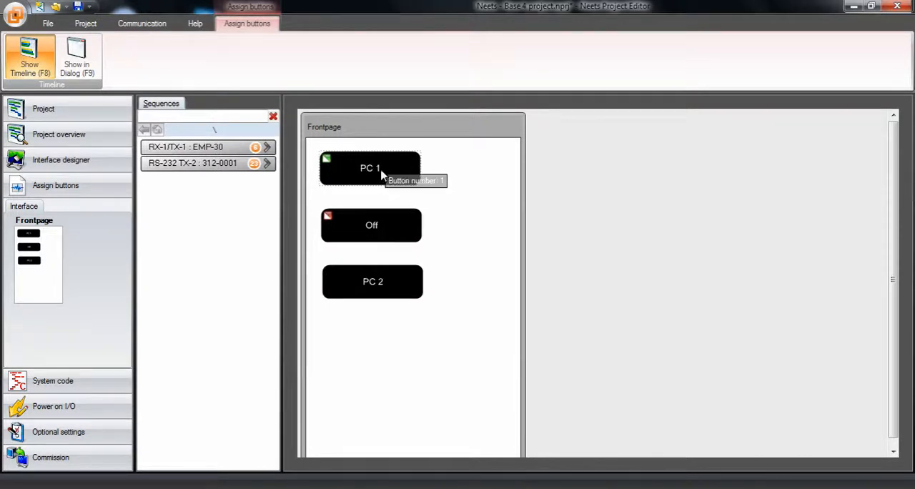
mouse_move(330, 163)
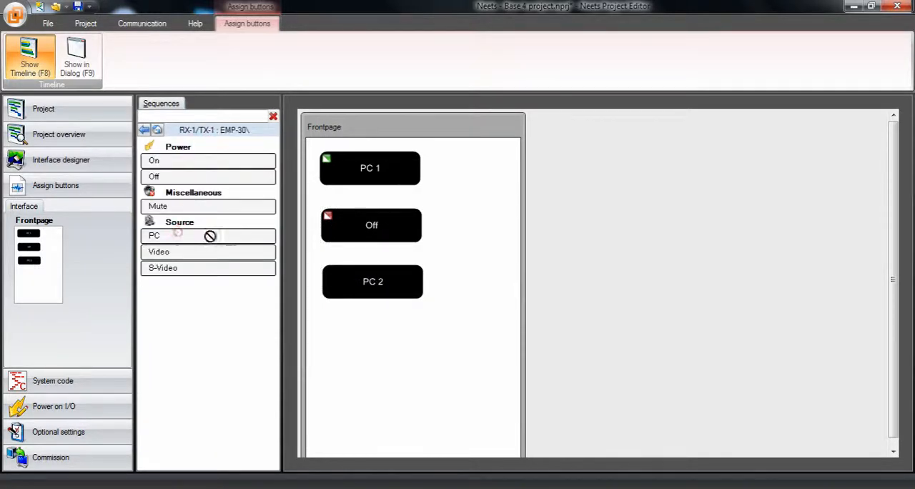
Step: Assign the EMP-30 Source > PC command to the PC 2 button
left_click(371, 281)
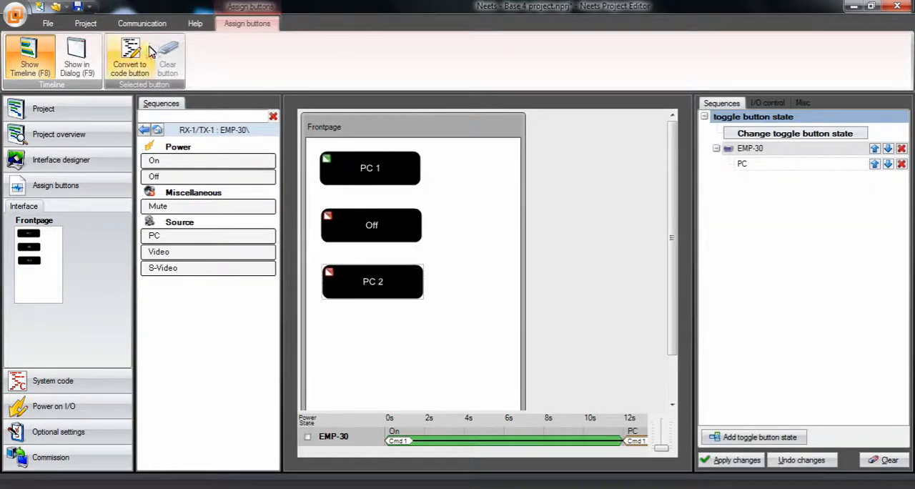
Step: Convert the PC 2 button's sequence to code, accepting the conversion warning
left_click(129, 57)
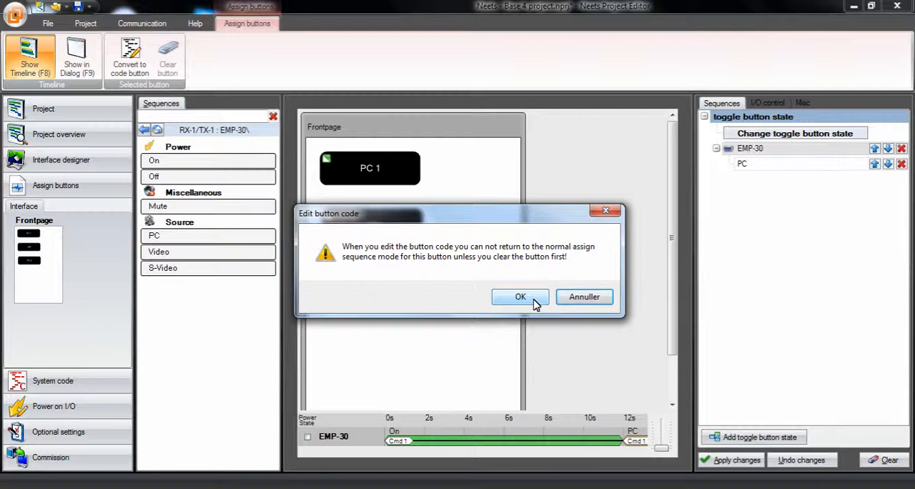
left_click(520, 298)
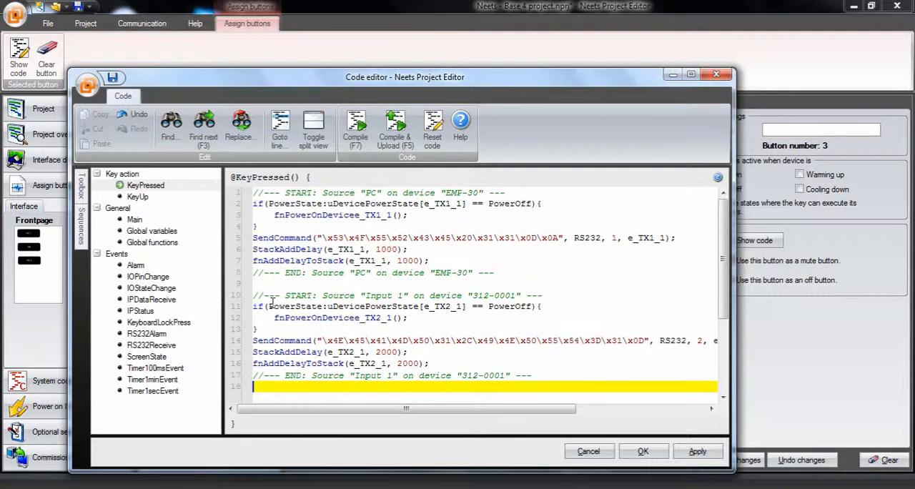
mouse_move(198, 220)
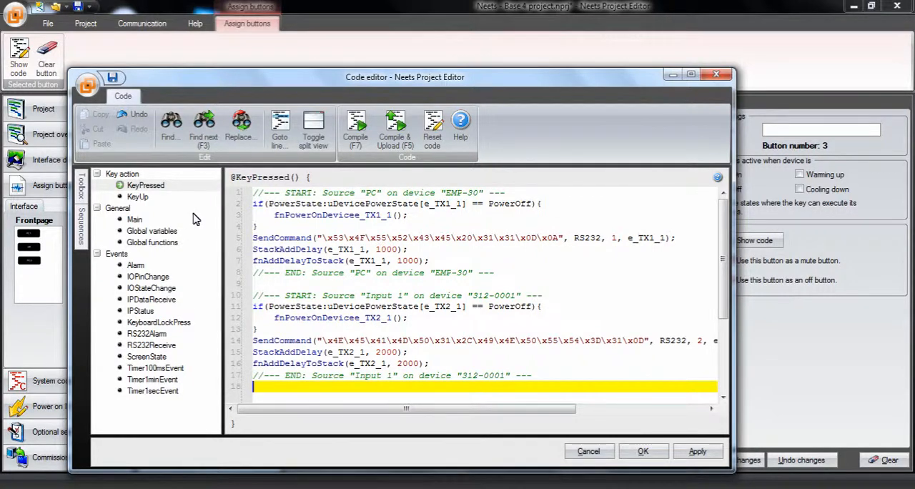
left_click(80, 184)
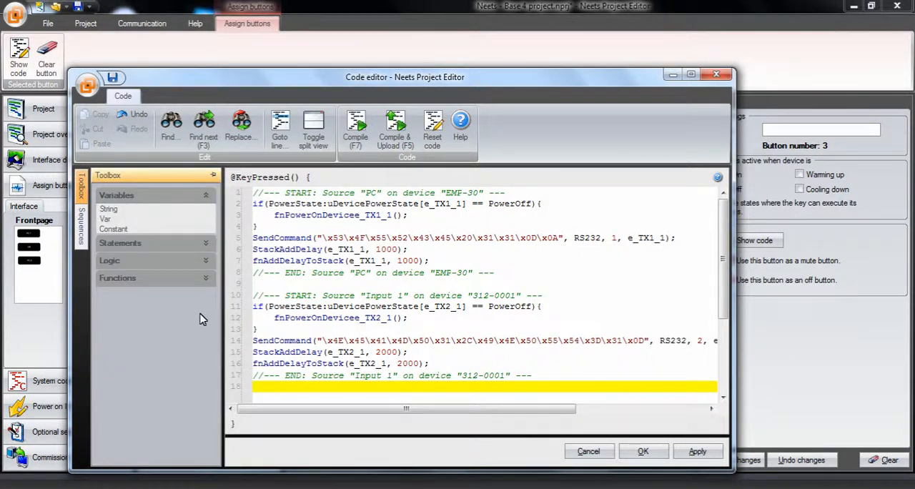
scroll("down", 3)
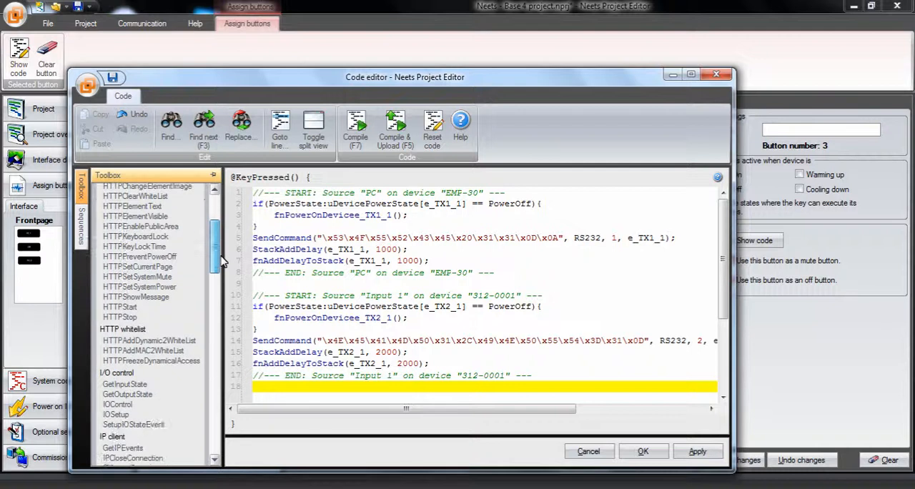
scroll("down", 3)
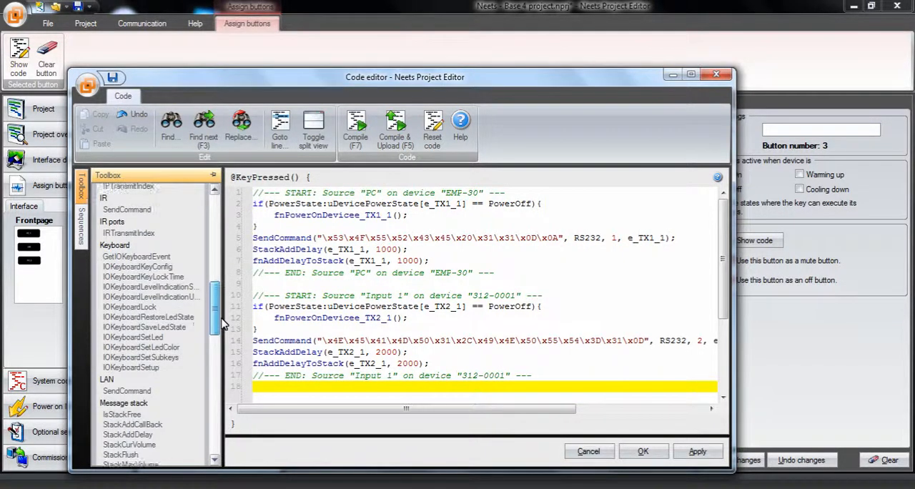
scroll("down", 3)
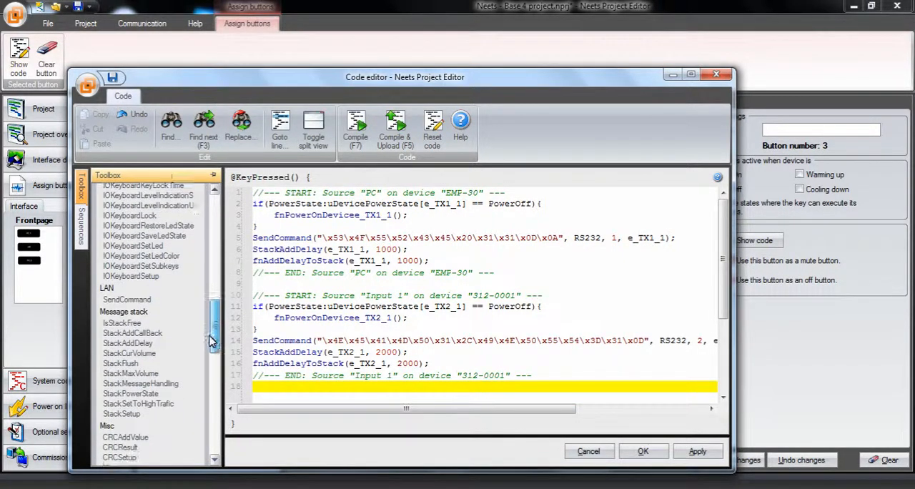
scroll("down", 3)
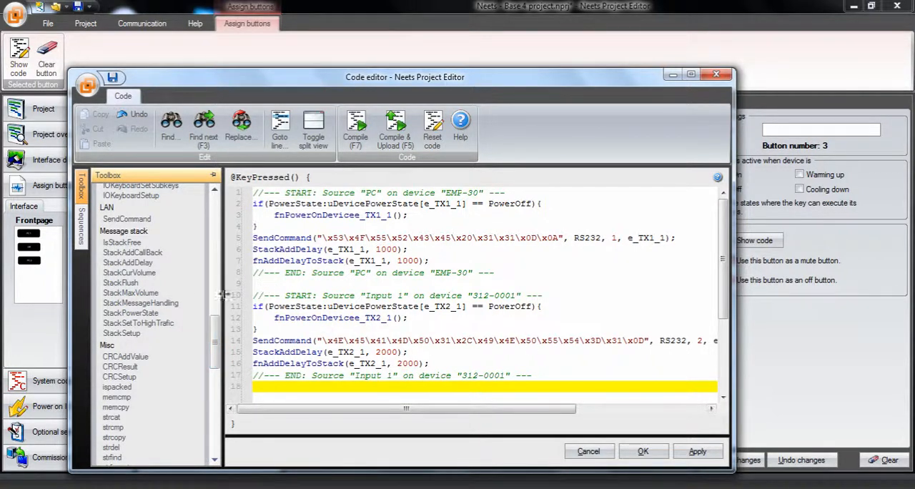
left_click(286, 237)
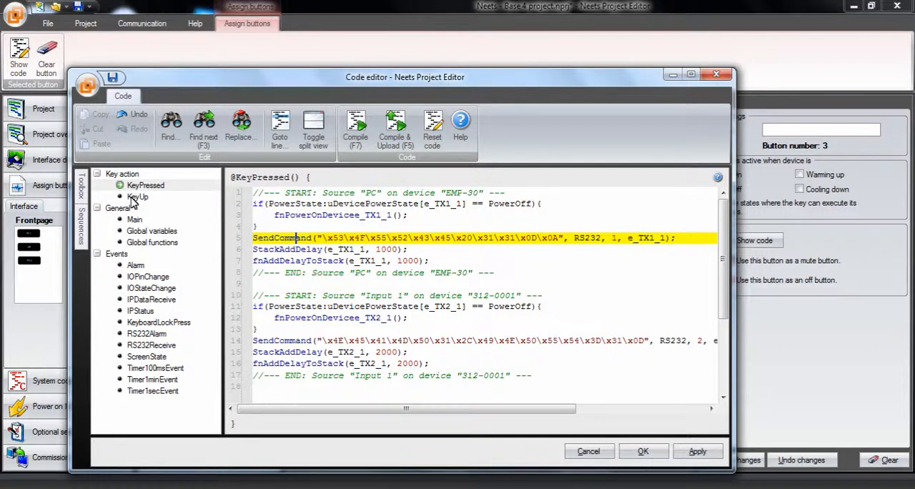
Step: View the empty key-release script, then close the code editor back to Assign buttons
left_click(137, 197)
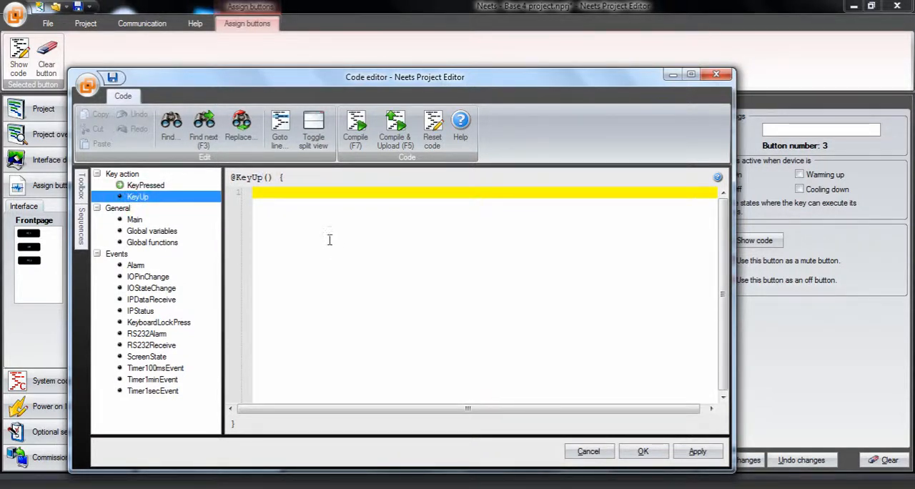
mouse_move(278, 220)
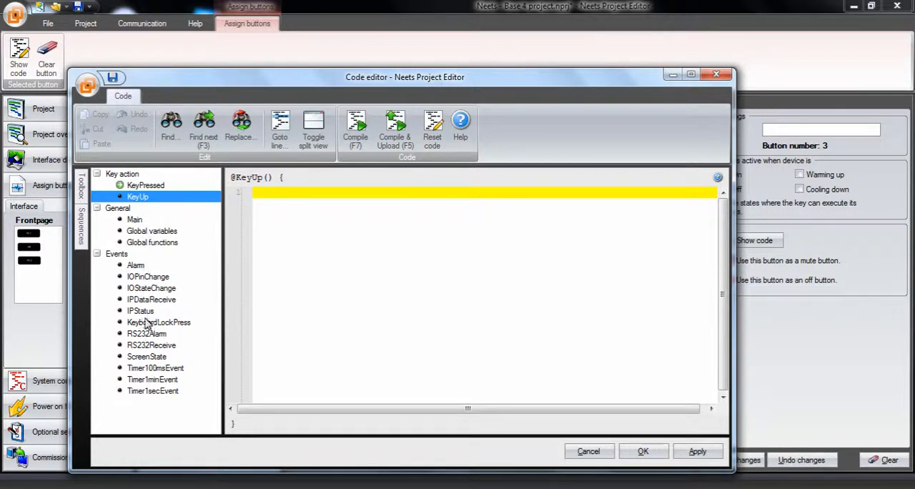
mouse_move(143, 269)
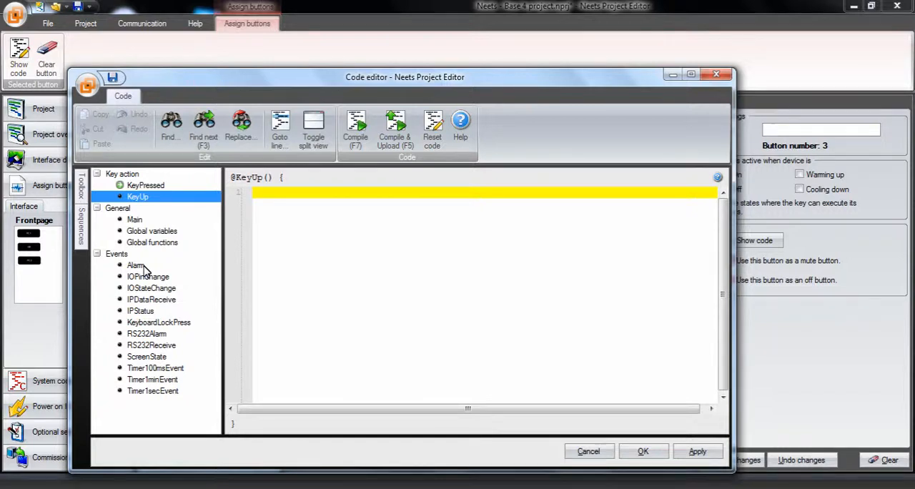
left_click(641, 452)
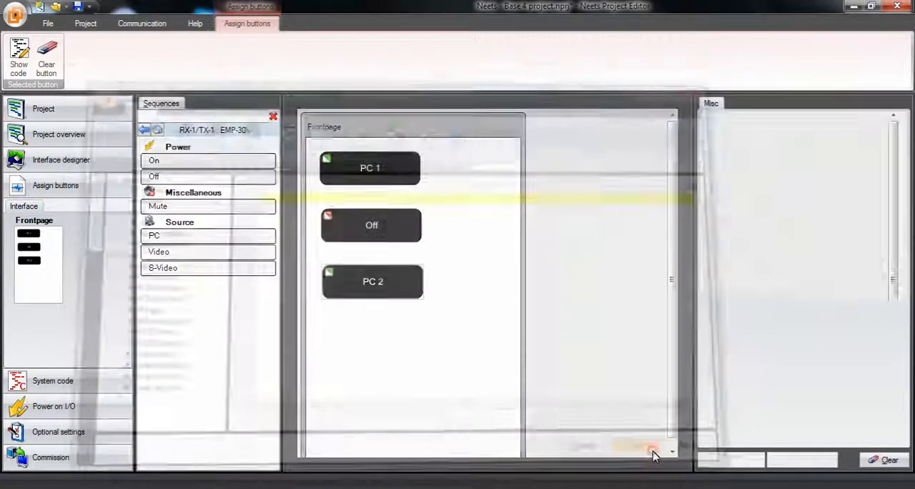
Step: Select the Off button, show its EMP-30 power-off sequence and start converting it to code
left_click(372, 280)
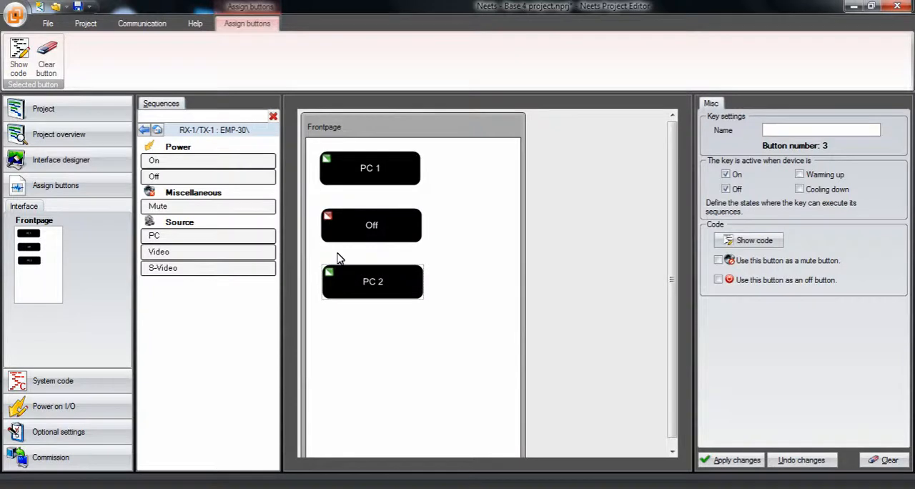
left_click(371, 226)
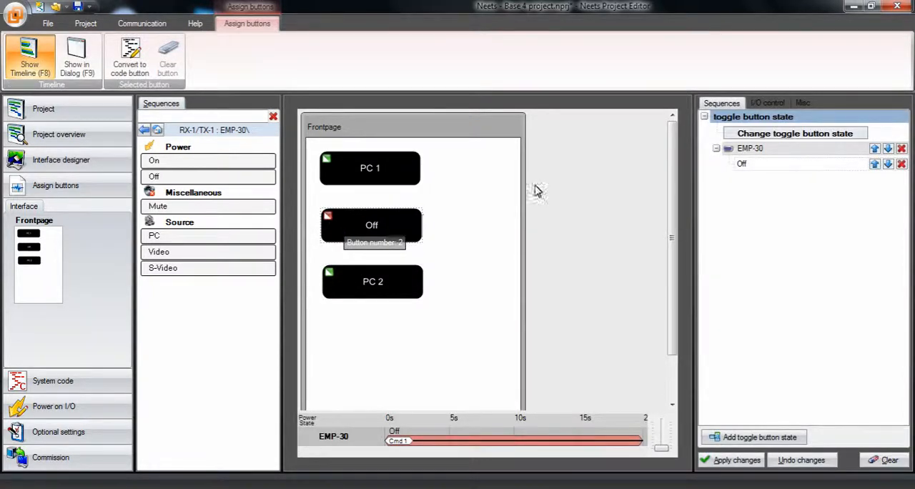
mouse_move(749, 173)
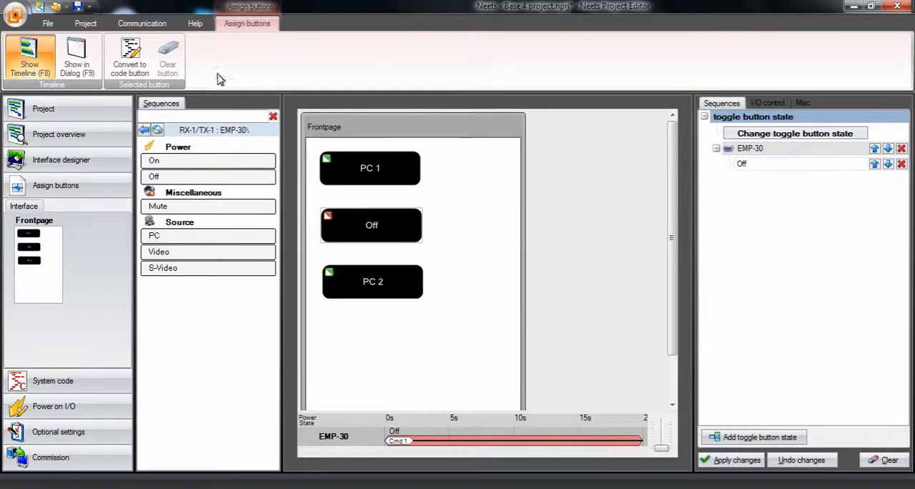
left_click(128, 57)
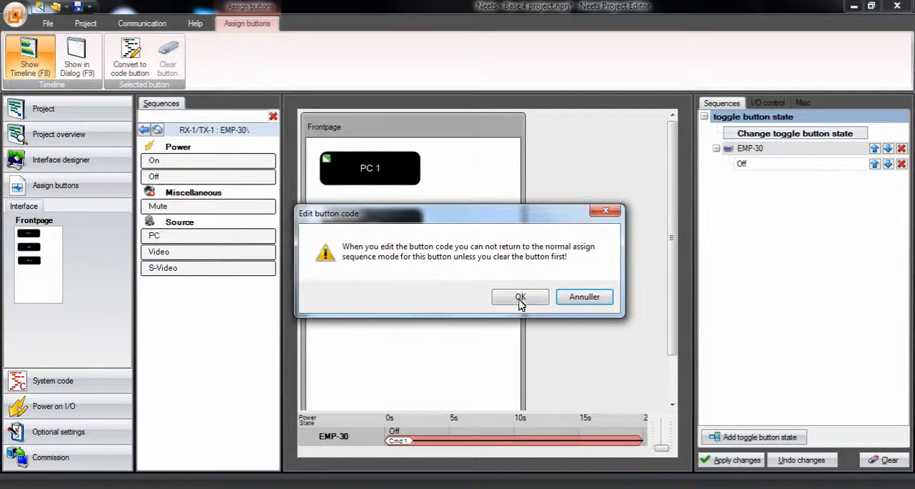
Step: Accept the generated power-off code and mark Off as the system's off button
left_click(521, 297)
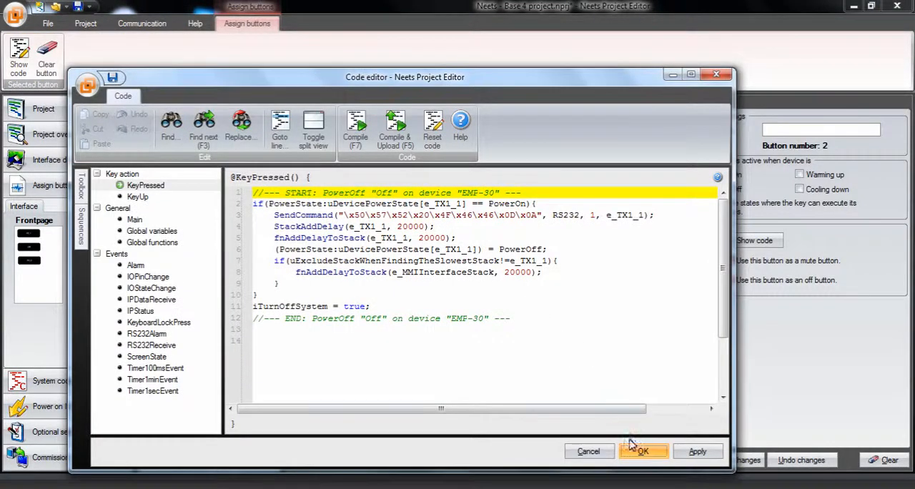
left_click(640, 452)
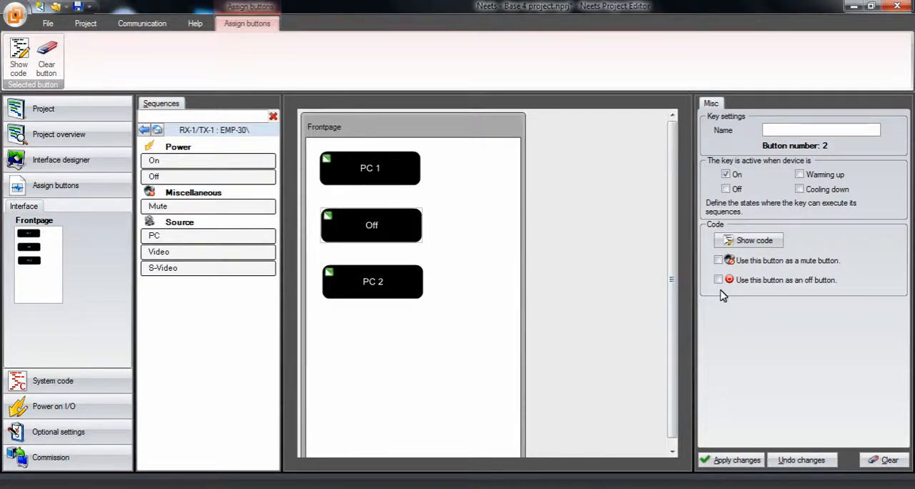
mouse_move(718, 281)
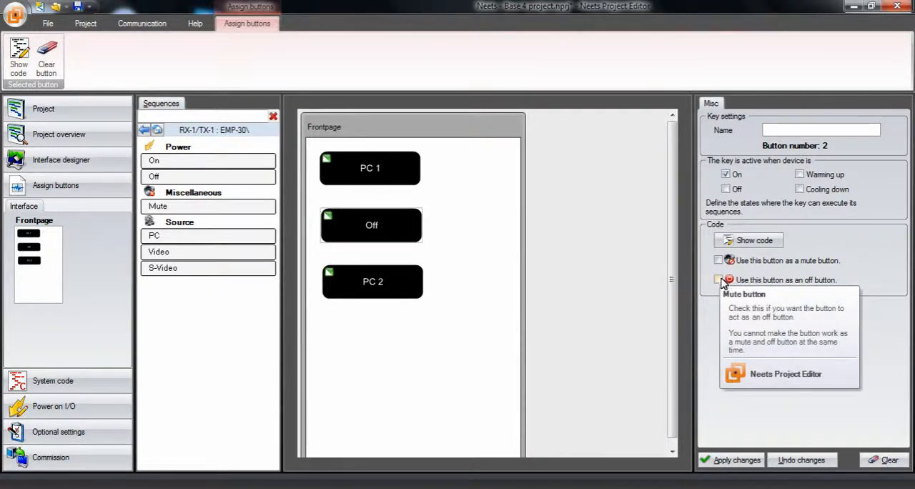
left_click(718, 281)
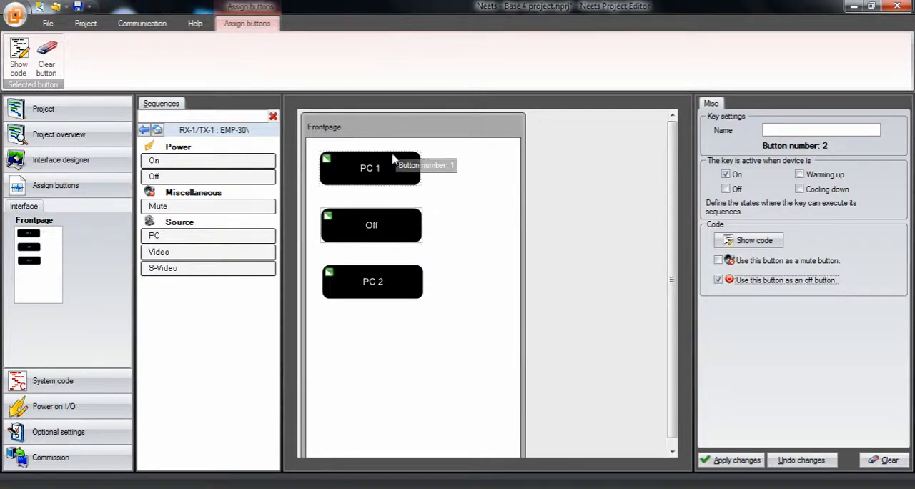
mouse_move(486, 206)
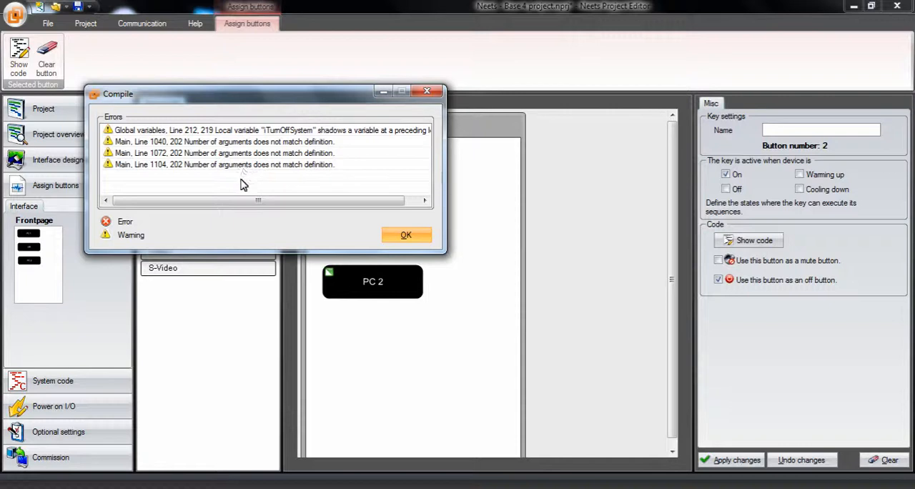
Step: Dismiss the compile results after reading the variable and argument warnings
left_click(406, 235)
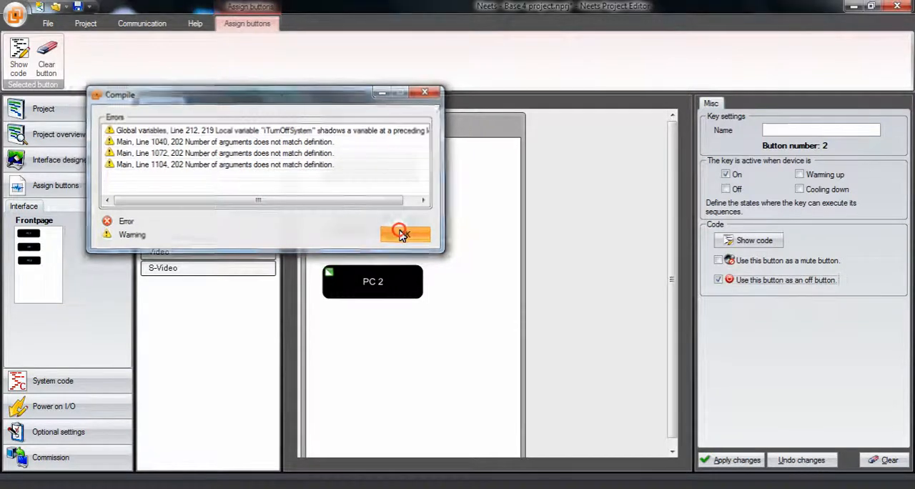
left_click(404, 235)
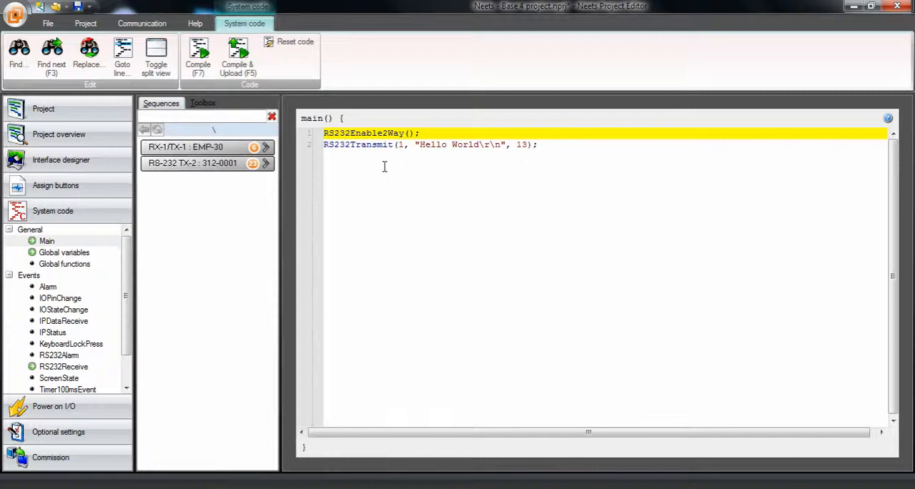
mouse_move(370, 170)
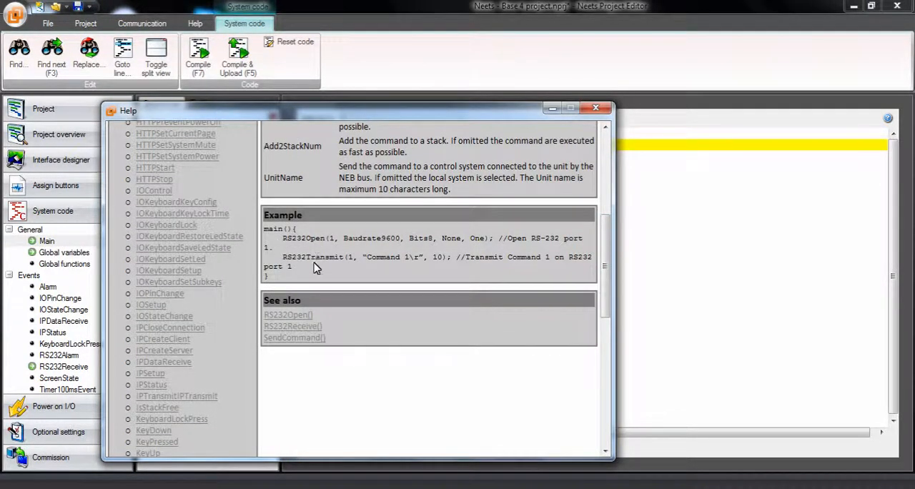
mouse_move(599, 108)
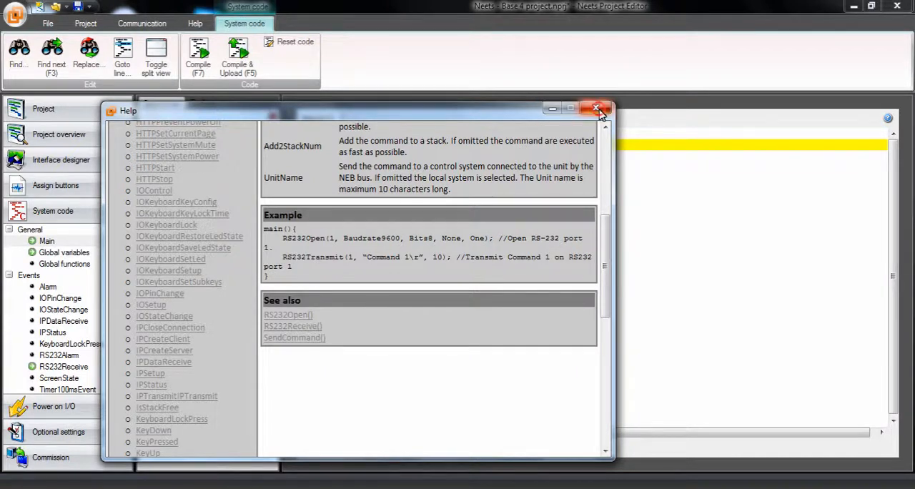
left_click(596, 108)
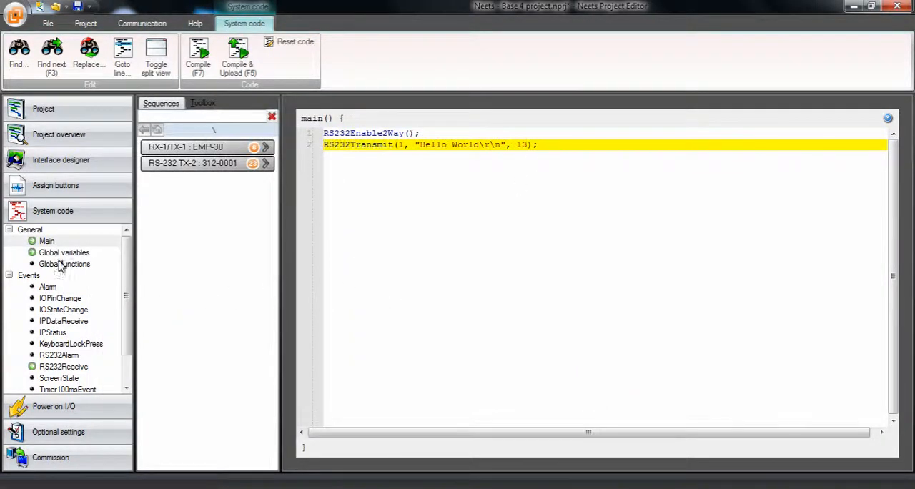
mouse_move(50, 257)
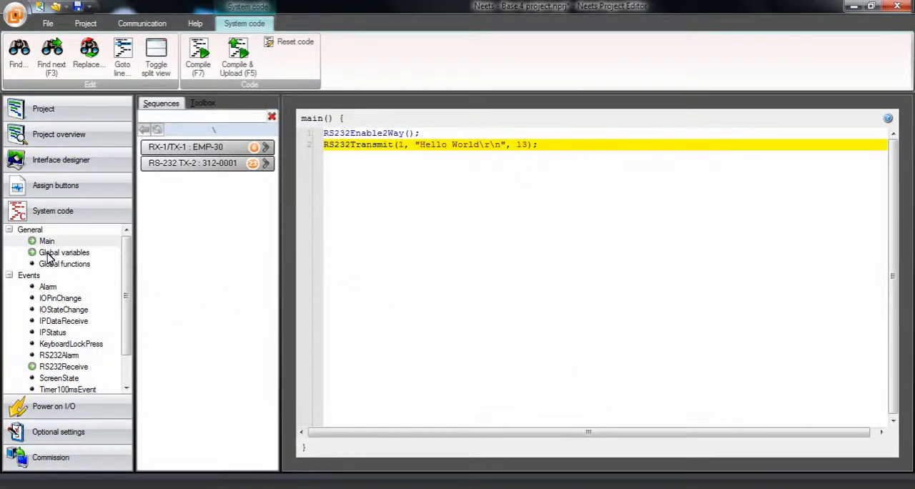
Step: Declare the uTransmitHelloWorld global flag and add Stop/Start memcmp checks in RS232Receive
left_click(63, 252)
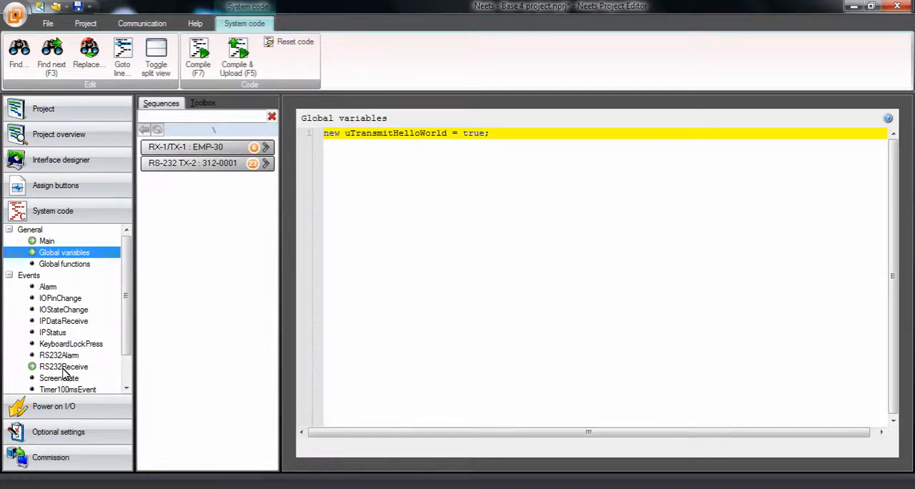
left_click(63, 365)
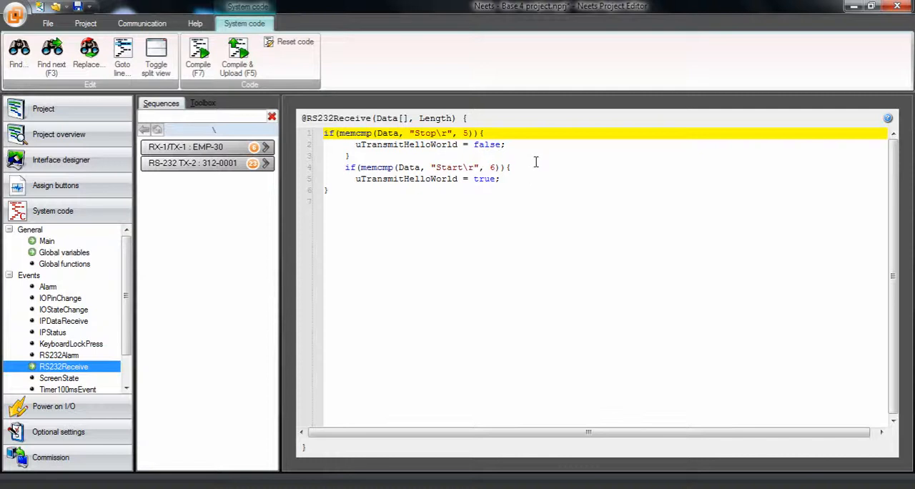
mouse_move(452, 163)
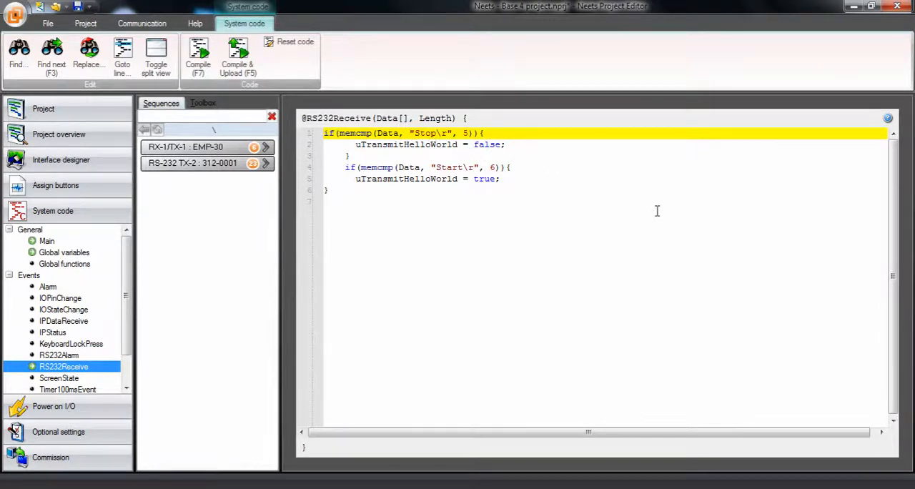
mouse_move(432, 319)
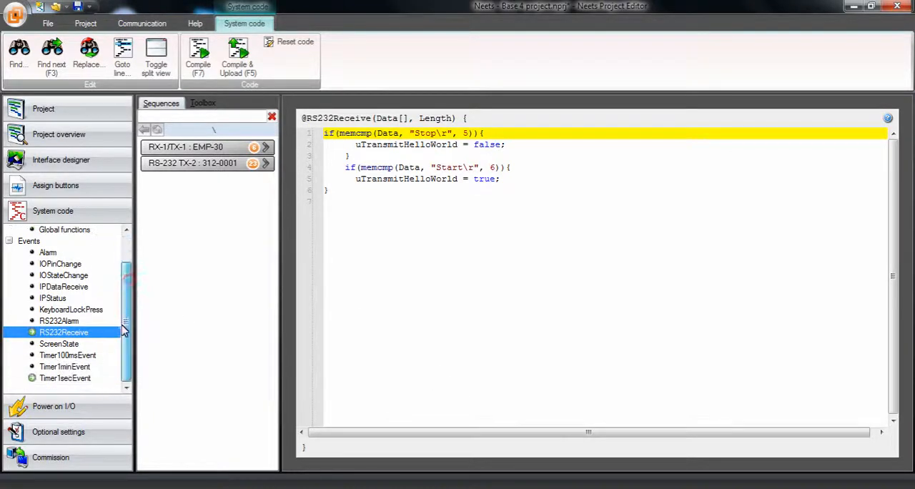
Step: In Timer1secEvent, send "Hello World\r\n" via RS232Transmit(1, ..., 13) when uTransmitHelloWorld is set
left_click(65, 378)
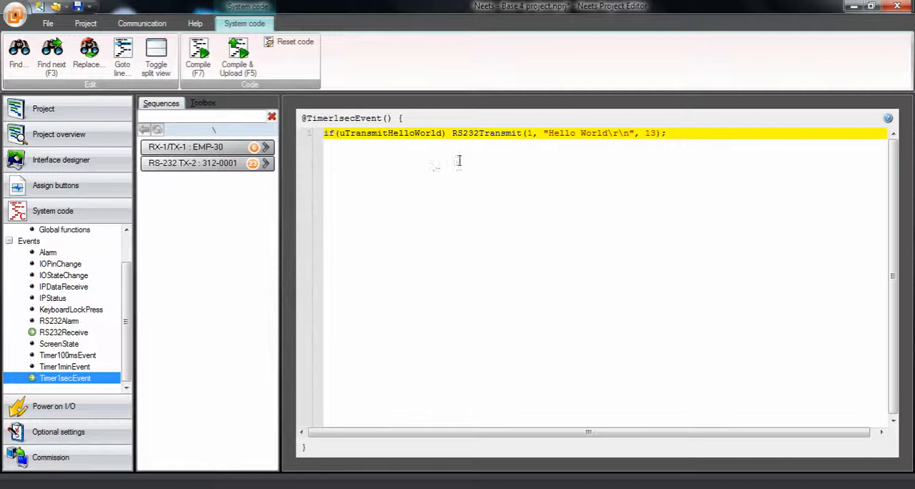
mouse_move(461, 152)
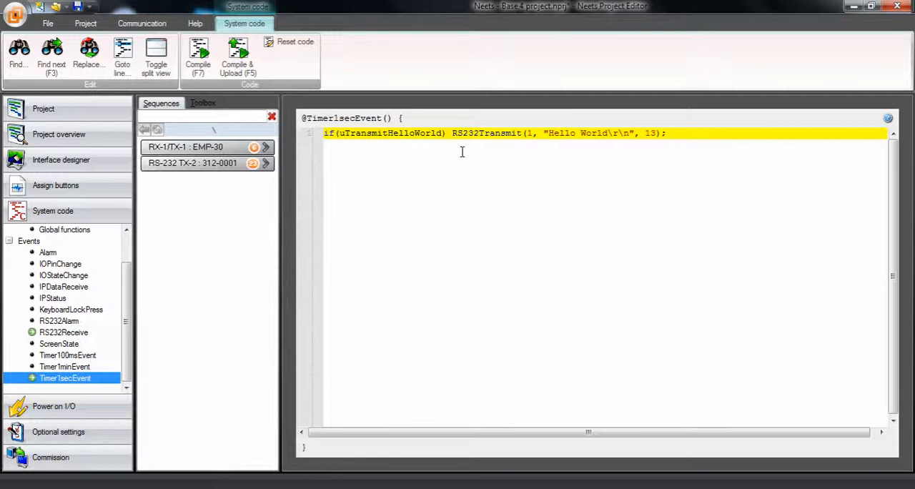
mouse_move(509, 133)
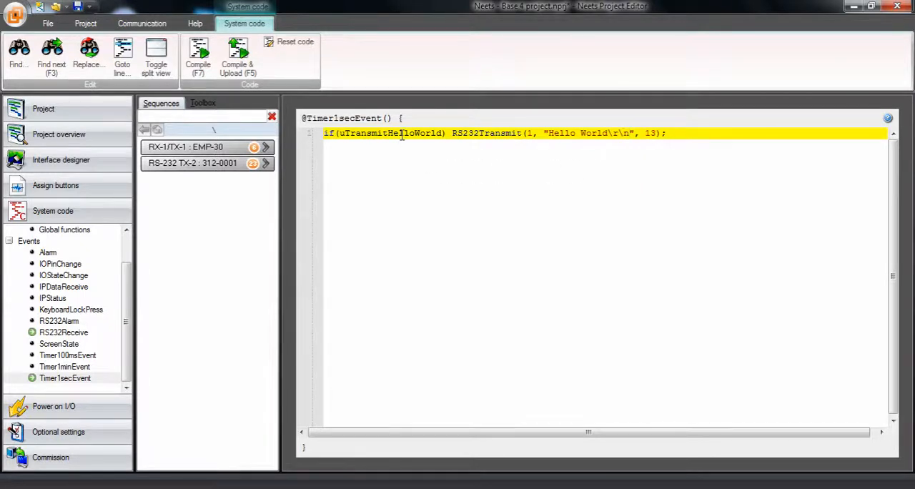
mouse_move(388, 170)
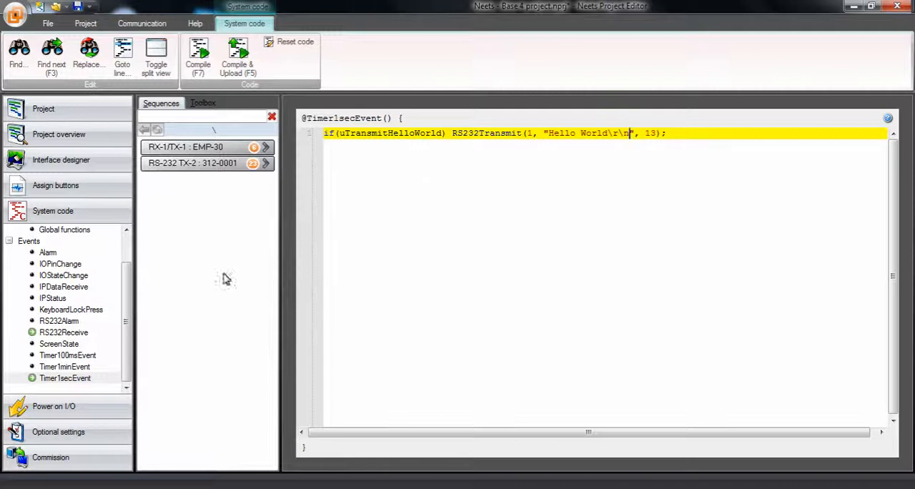
left_click(50, 240)
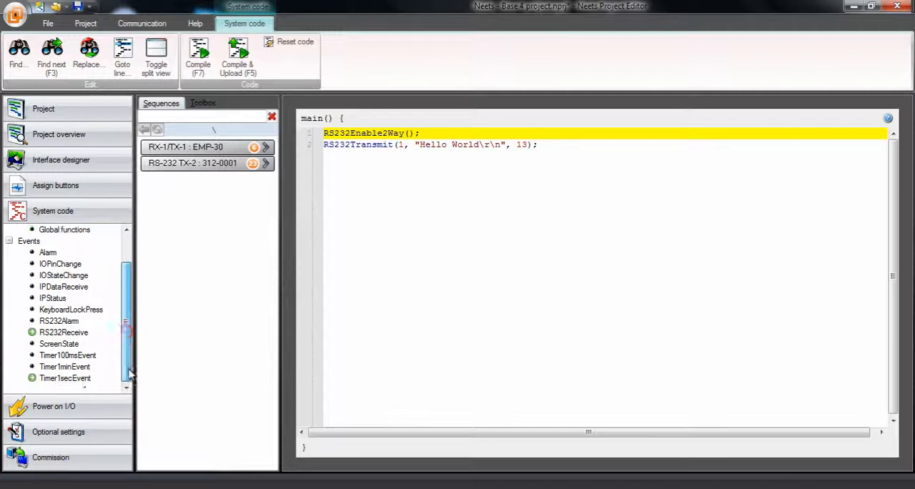
left_click(65, 378)
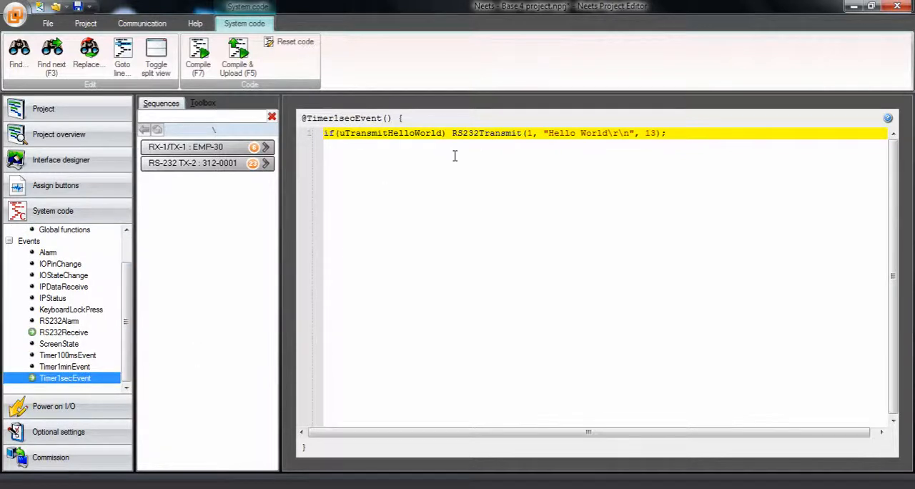